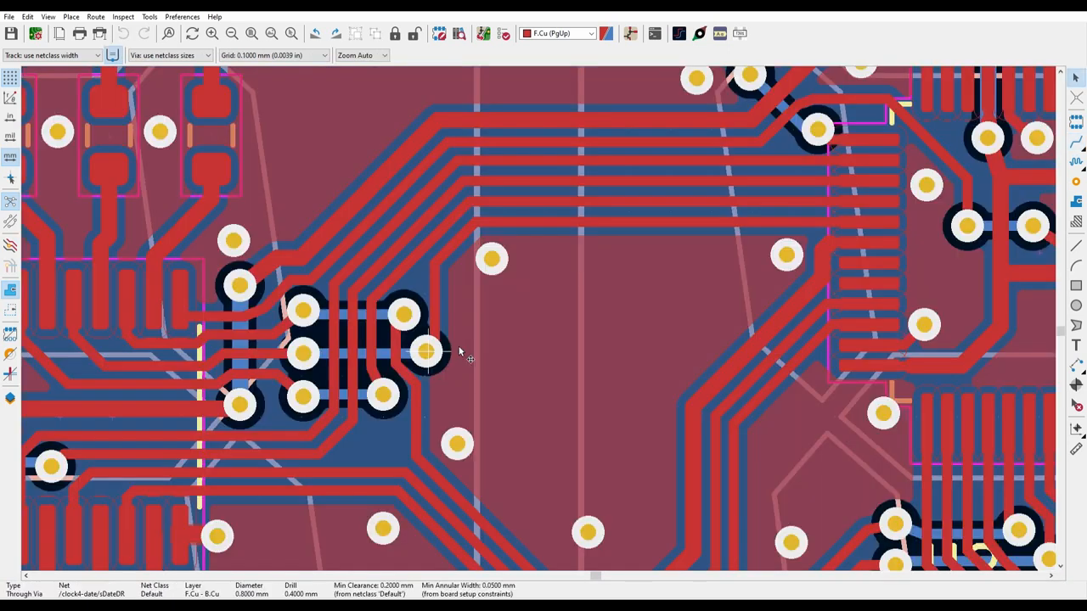
- Add a Subdivision Surface modifier to the cube and raise its viewport level to round it into a sphere
click(428, 351)
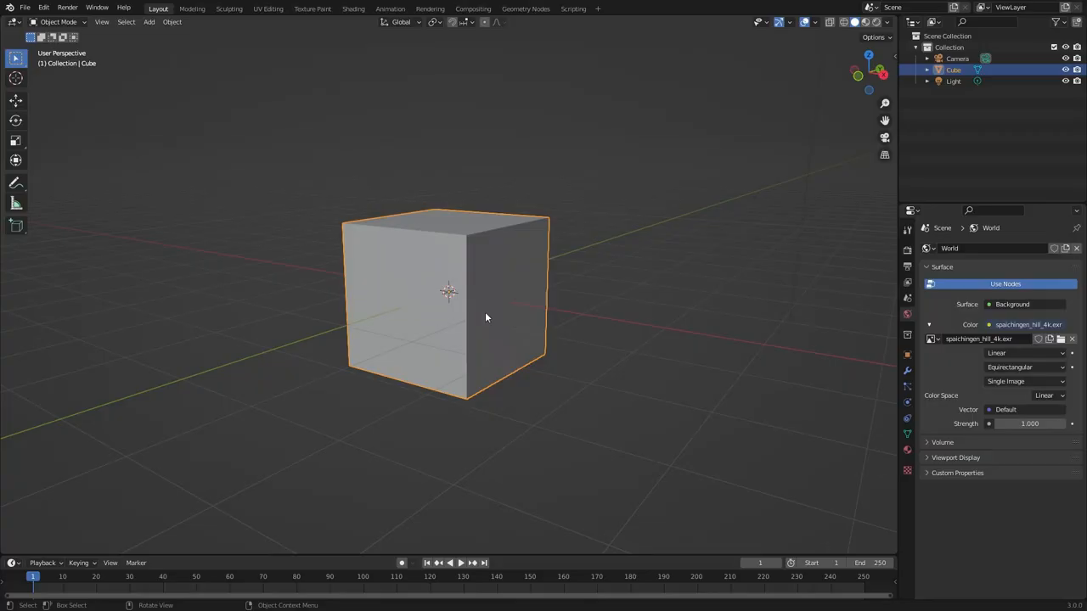
drag(486, 317, 466, 335)
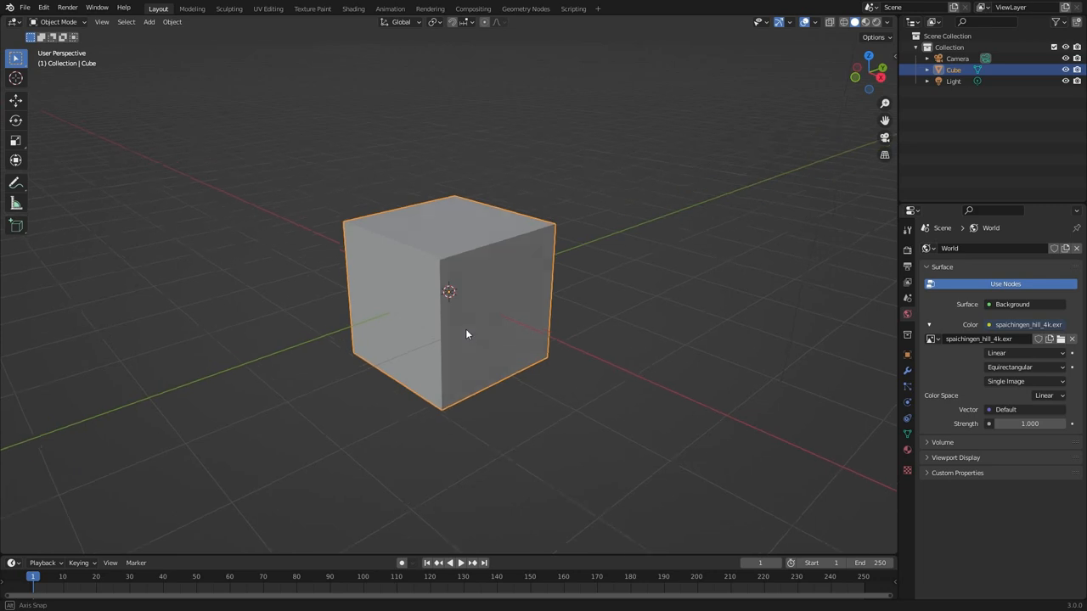
click(941, 248)
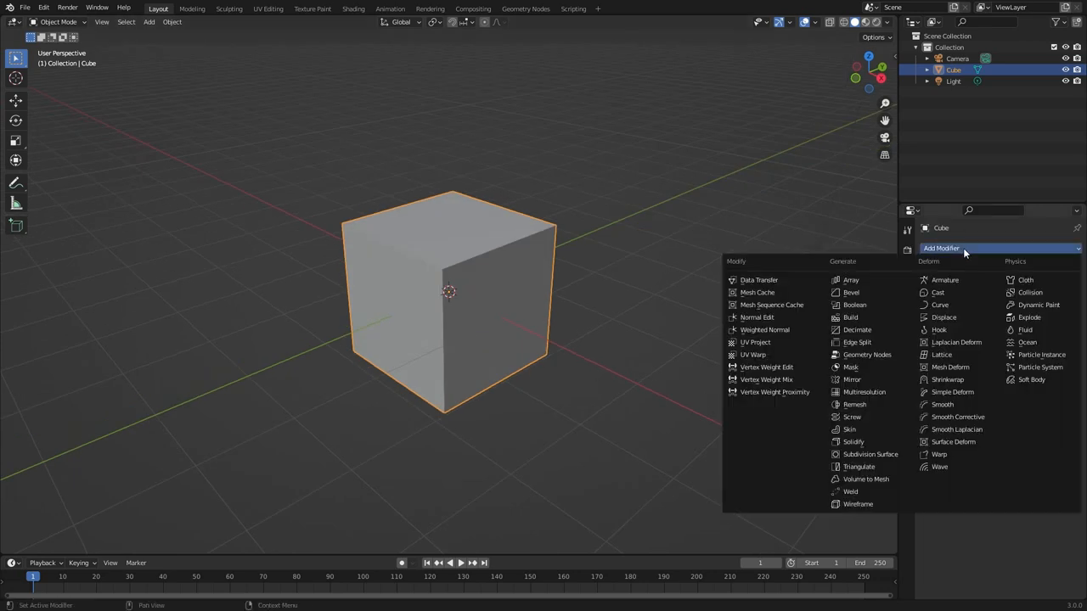
click(870, 454)
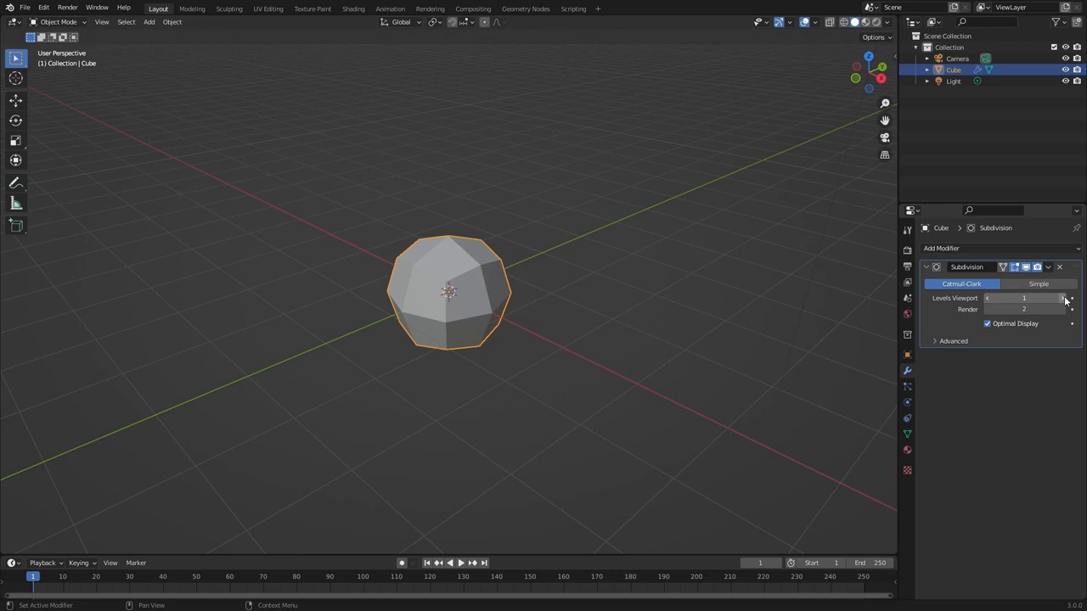
click(1061, 299)
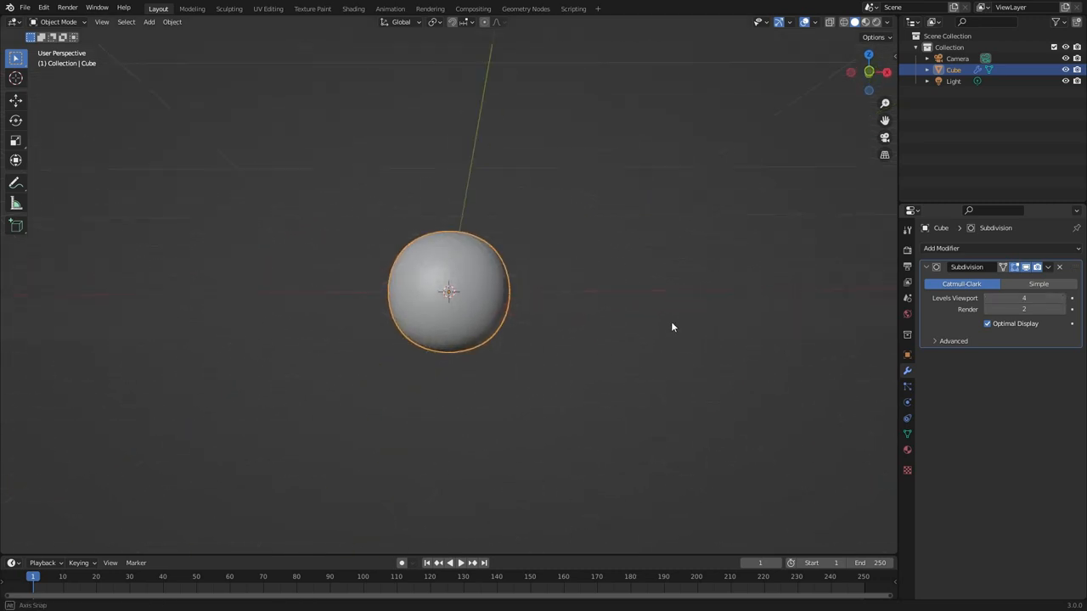
drag(672, 328, 880, 347)
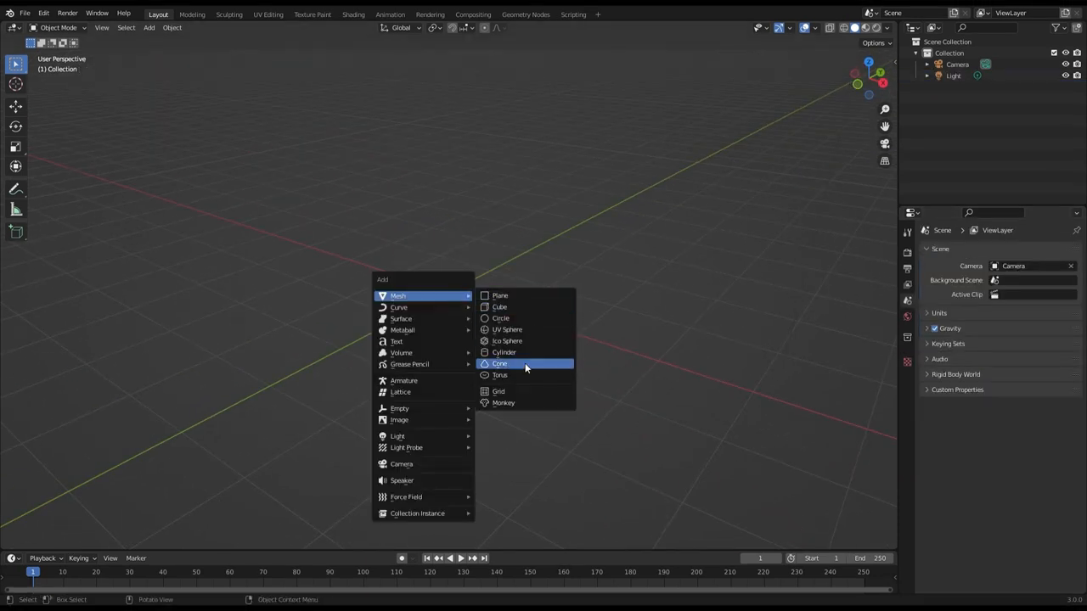
- Add a Monkey mesh and smooth it with a Subdivision Surface modifier, inspecting the result
click(503, 403)
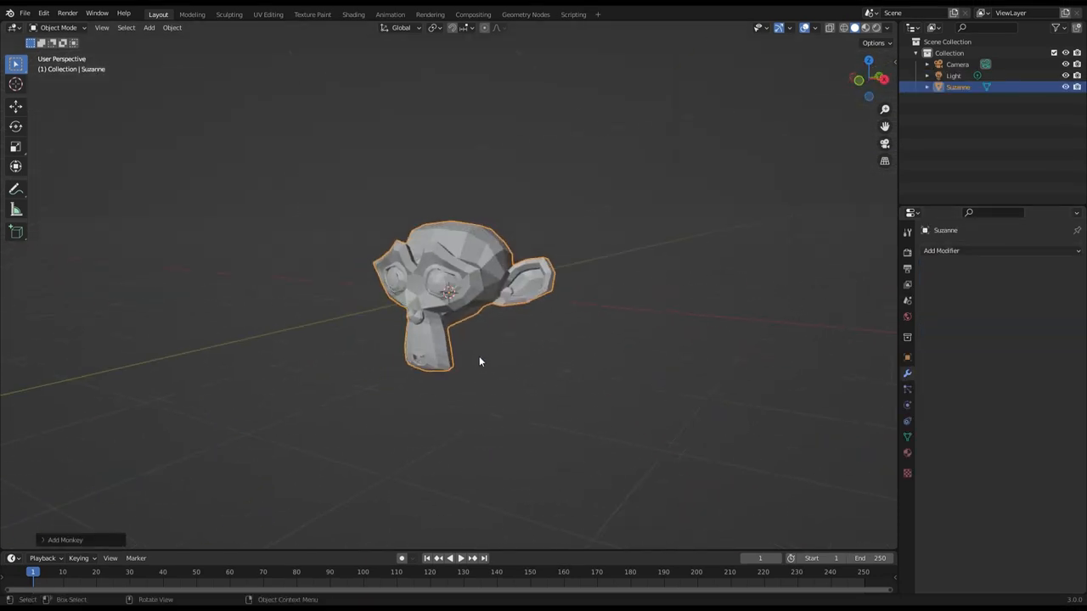
click(941, 251)
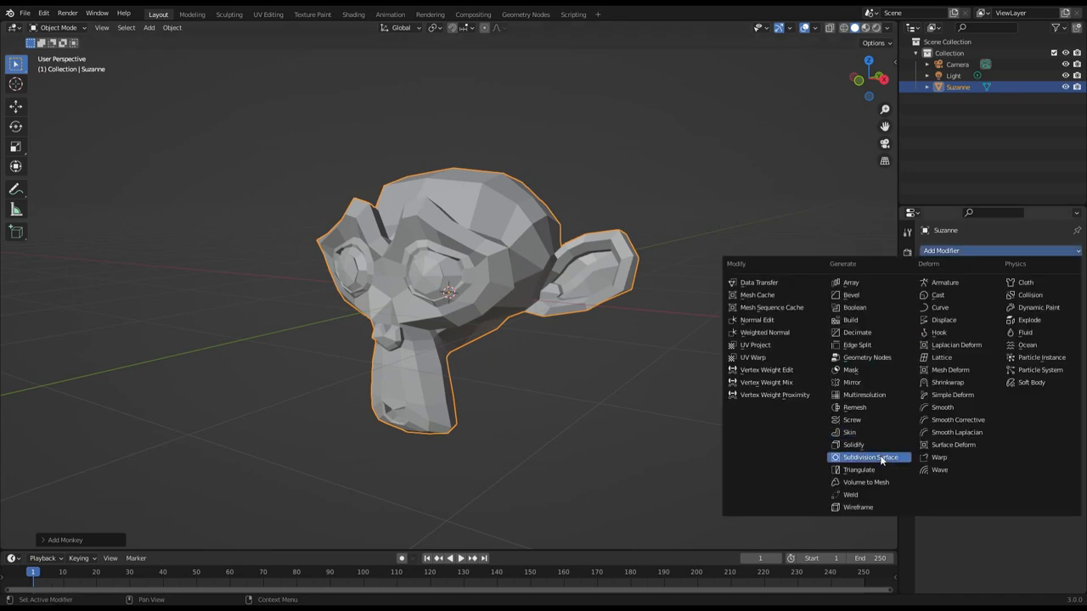
click(870, 457)
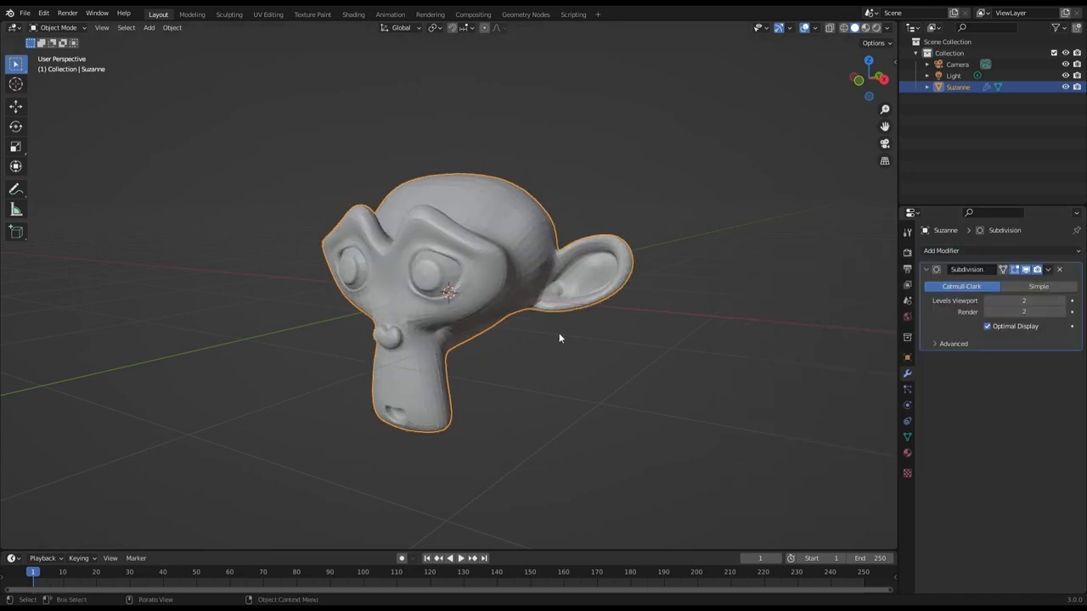
drag(561, 338, 513, 326)
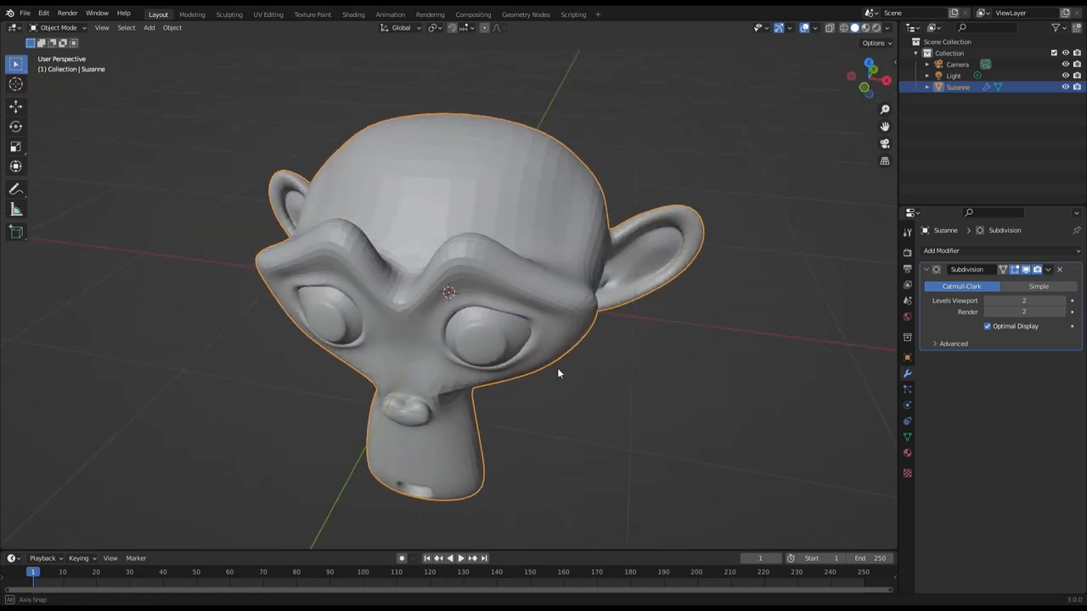
drag(559, 374, 450, 326)
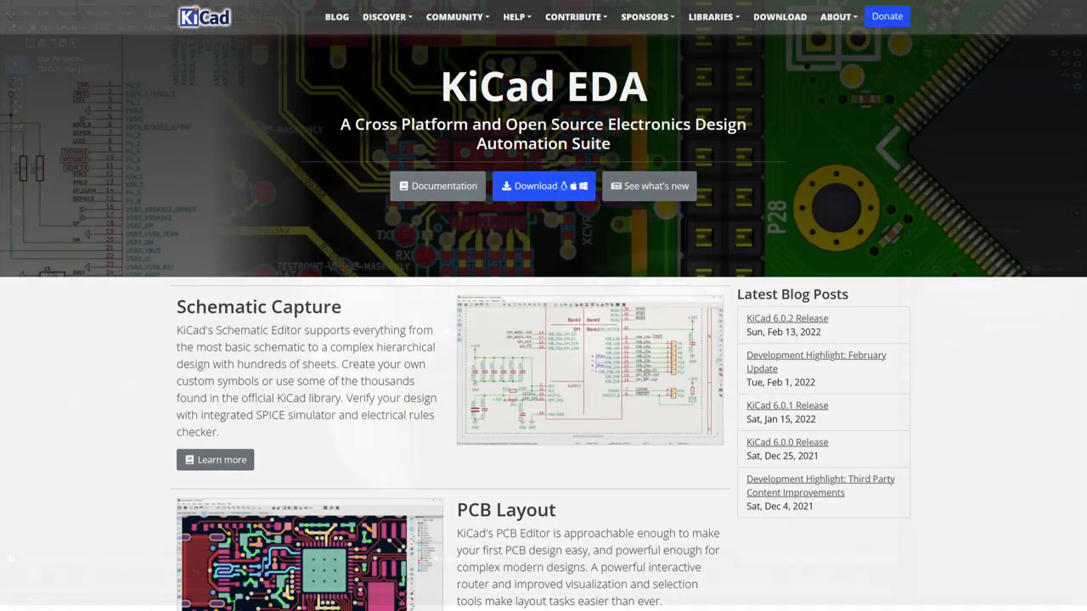
scroll(down, 3)
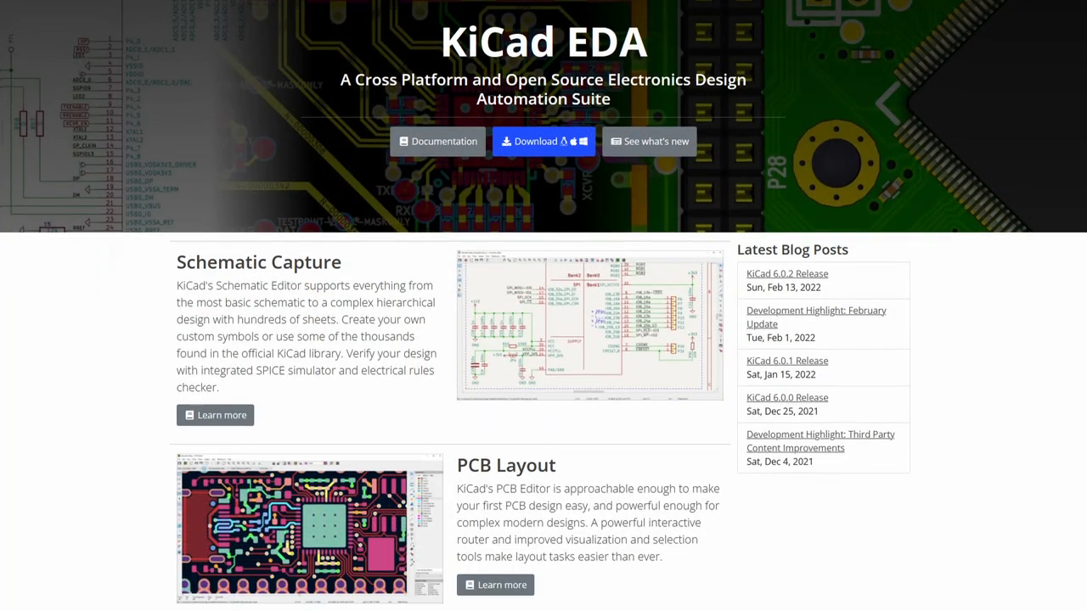
scroll(down, 3)
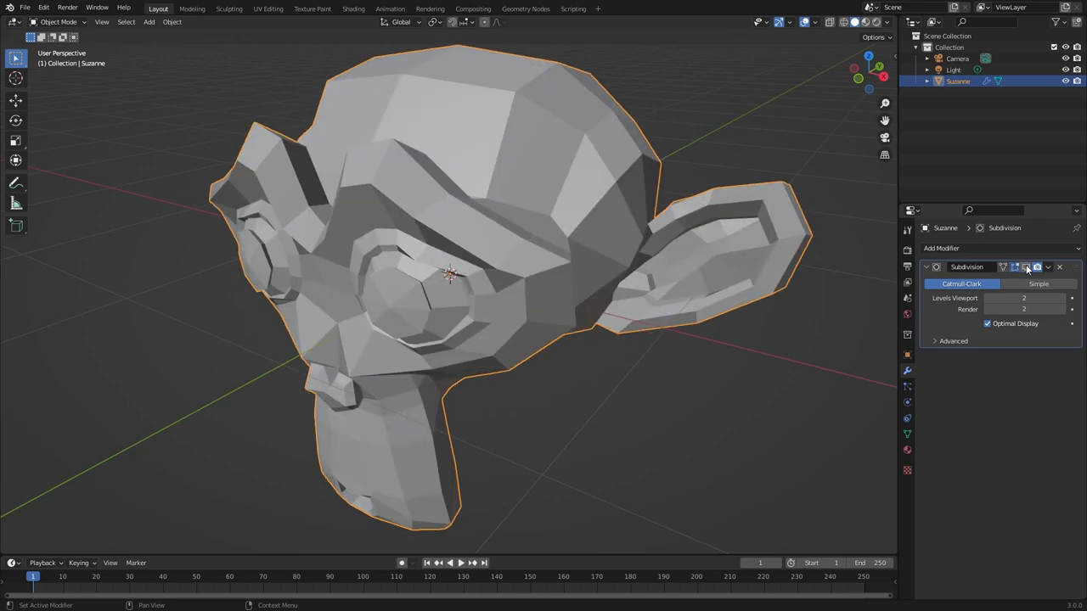
- Enter Edit Mode on Suzanne so the vertex cage shows over the subdivided surface
key(Tab)
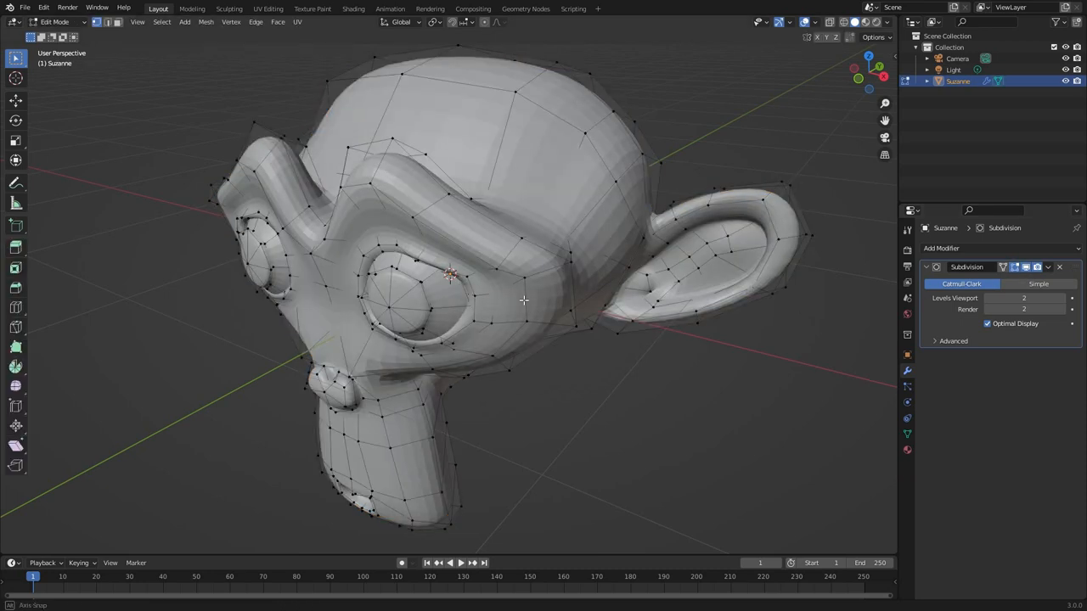
drag(523, 299, 629, 289)
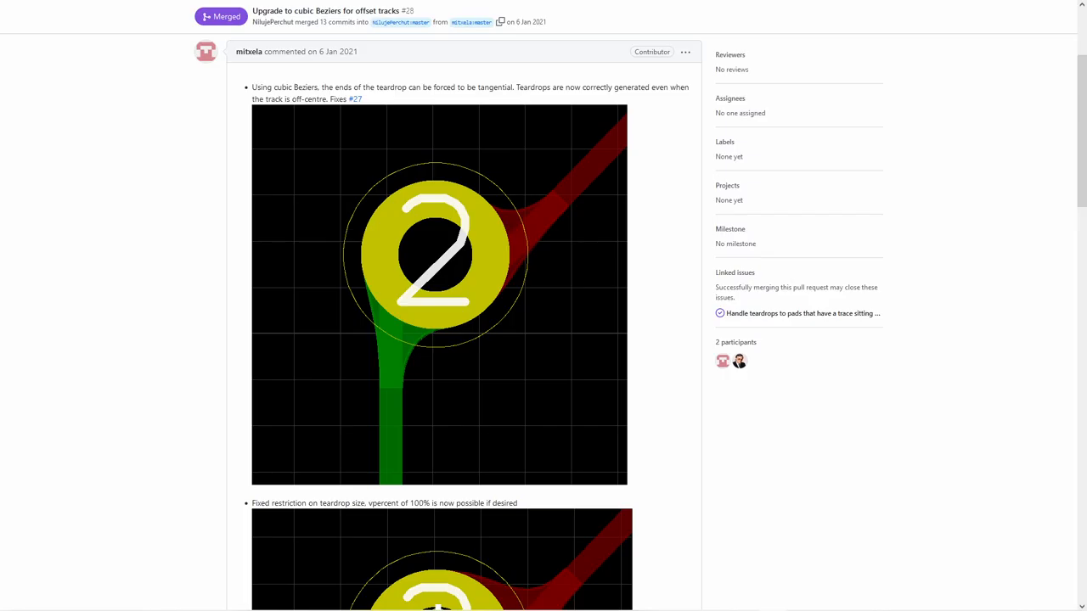
- Scroll through the teardrop pull request, then bring up the context menu on the bent back-layer track
scroll(down, 3)
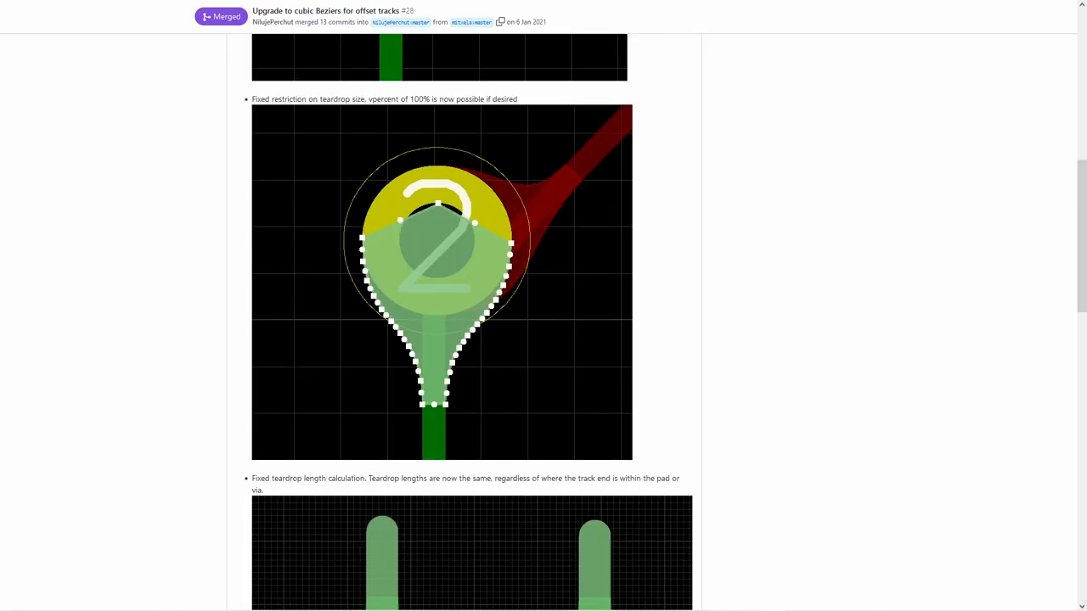
scroll(down, 3)
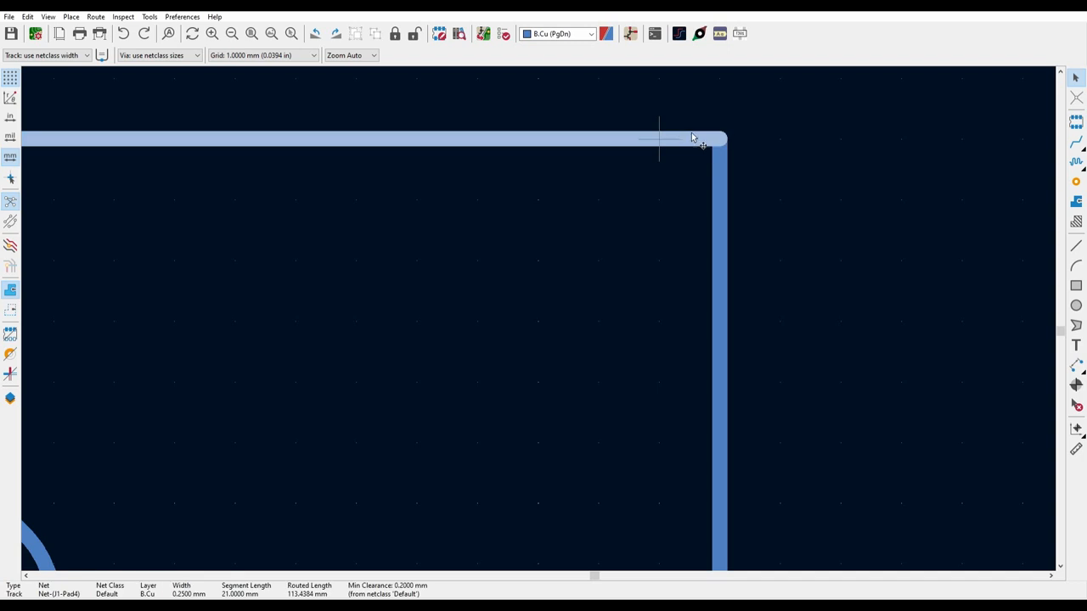
right_click(695, 139)
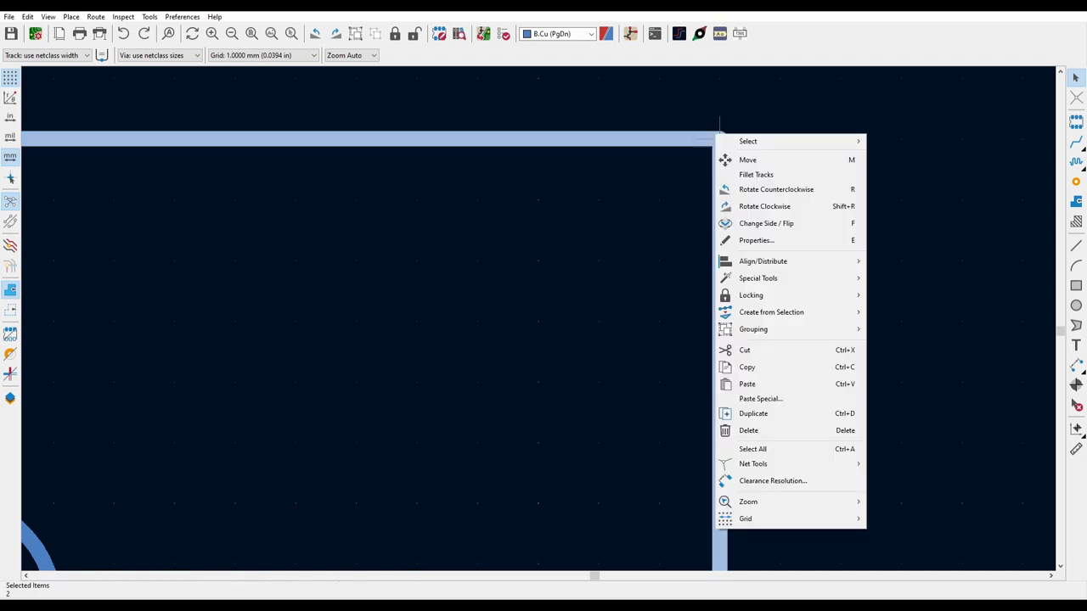